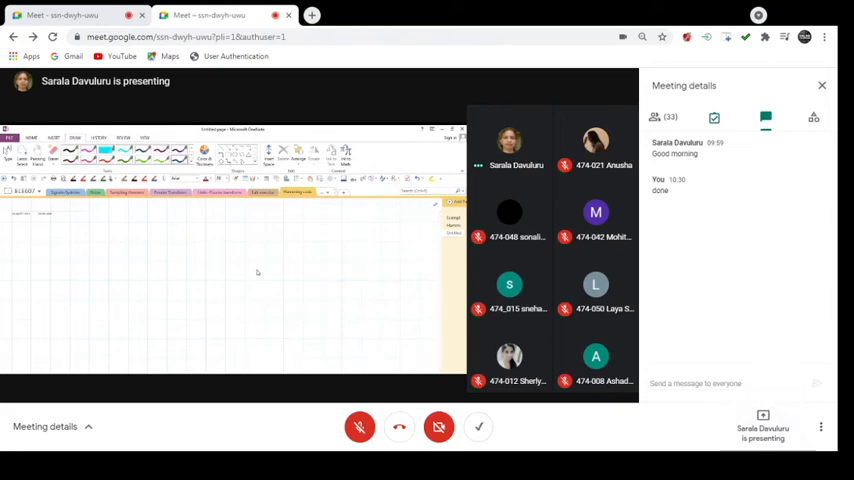
pyautogui.moveTo(821, 179)
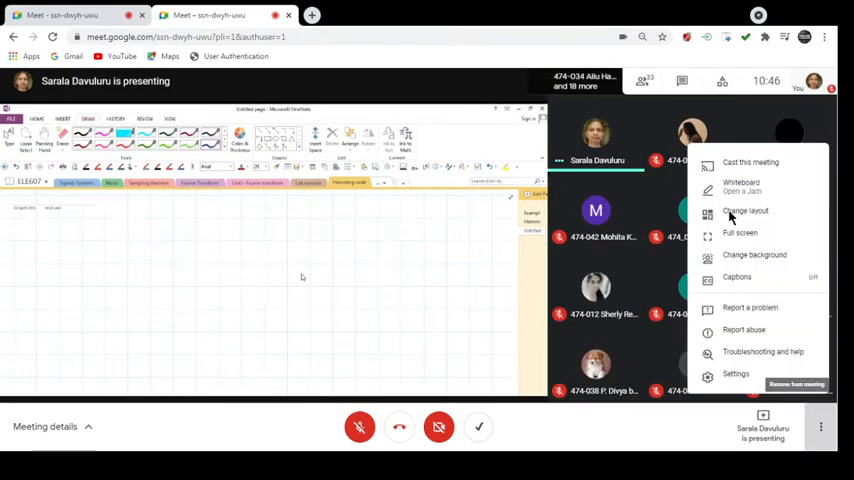
# Open Google Meet's Change layout options from the More options menu
pyautogui.click(745, 210)
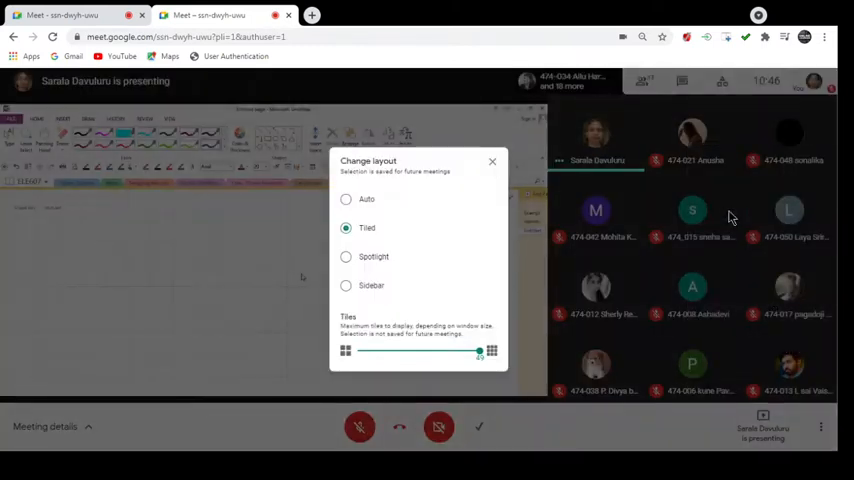
# Switch the meeting layout to Sidebar so the OneNote page dominates
pyautogui.click(346, 285)
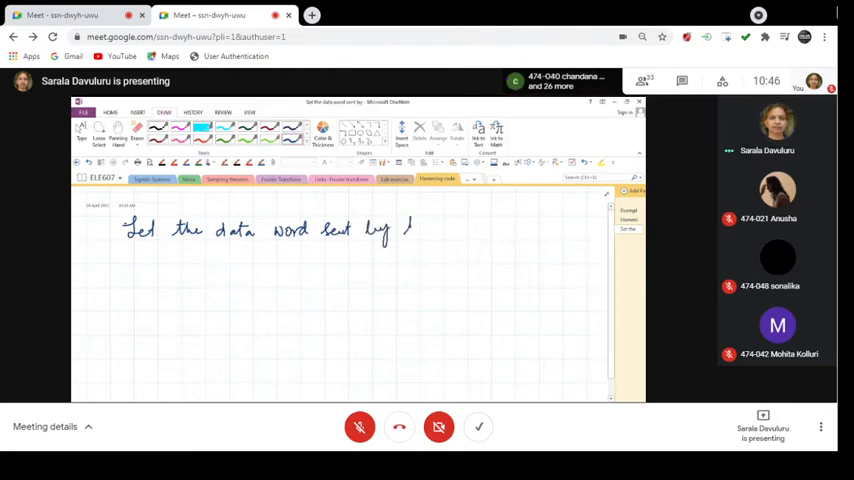
# Handwrite the problem and boxed data word 1110101, then open pen colour settings
pyautogui.moveTo(410, 228); pyautogui.dragTo(460, 228)
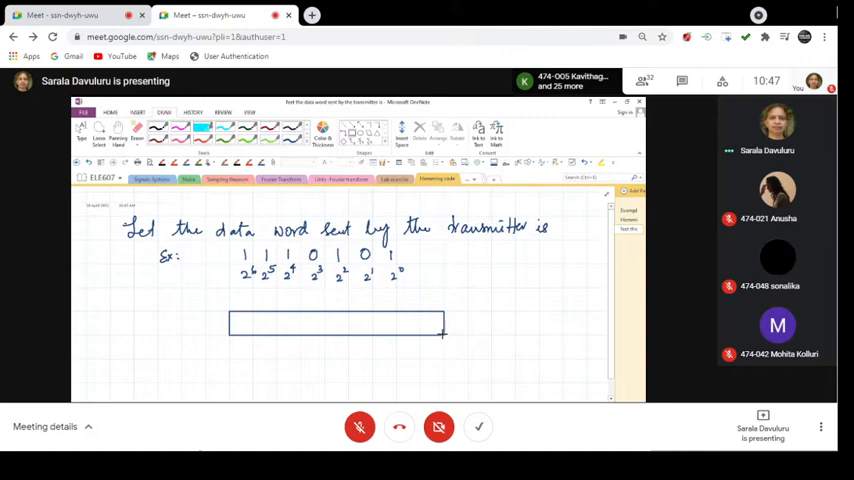
pyautogui.click(337, 323)
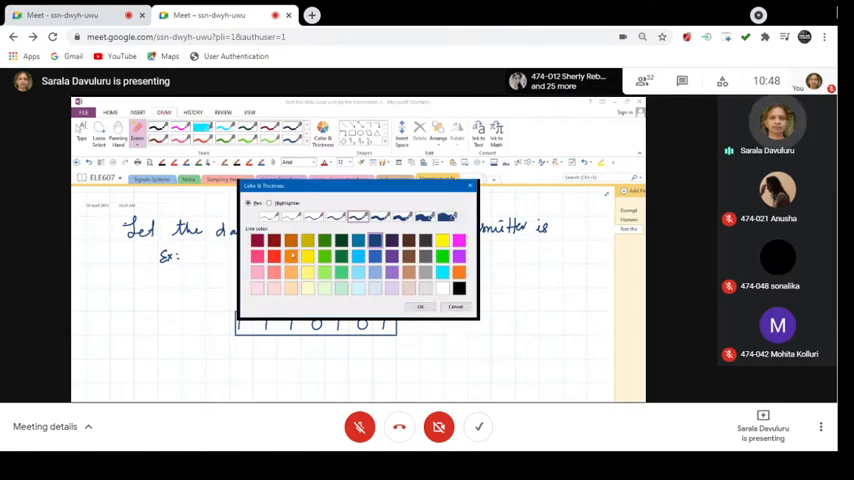
pyautogui.click(420, 306)
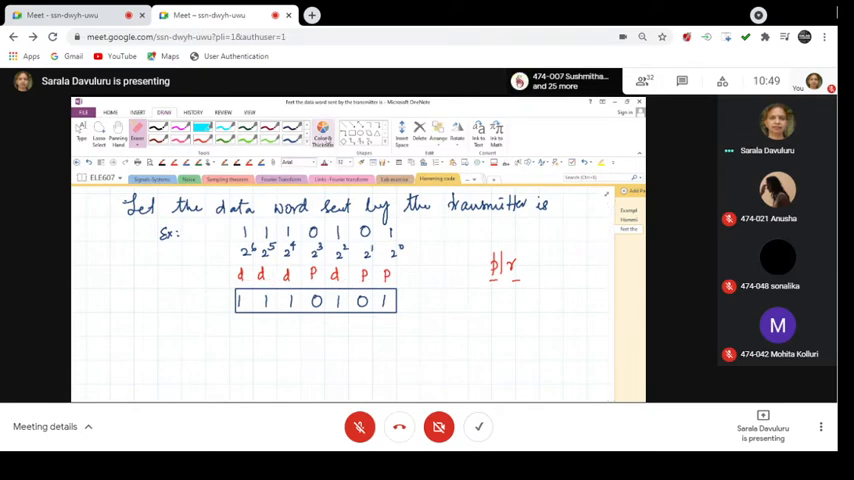
# Switch the shared notes pen colour to red
pyautogui.click(322, 133)
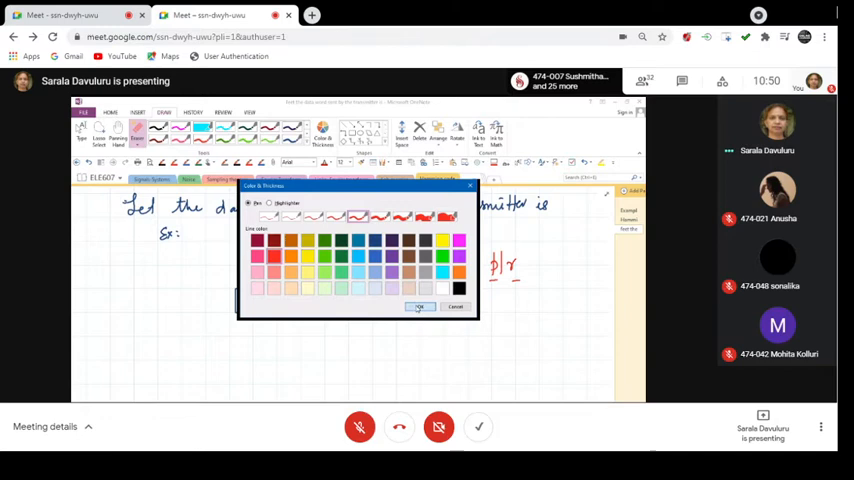
pyautogui.click(420, 306)
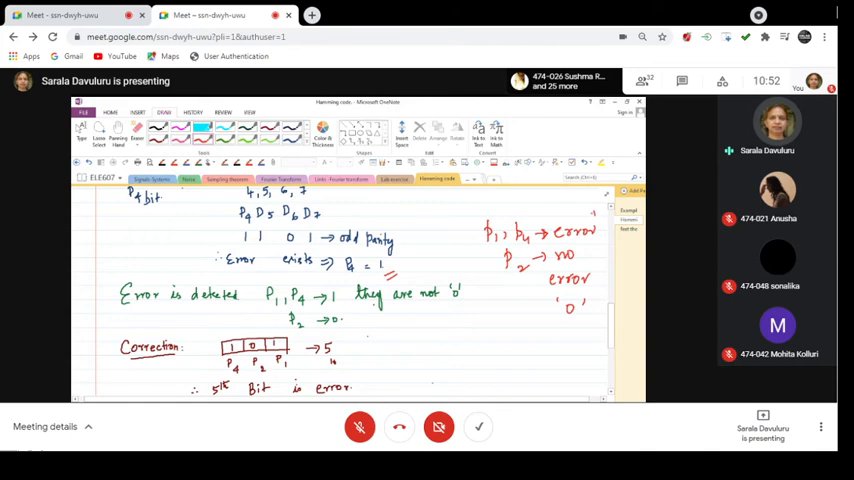
# Write the P4 check, syndrome 101 pointing to bit 5, and 'simply invert the bit'
pyautogui.scroll(-3)
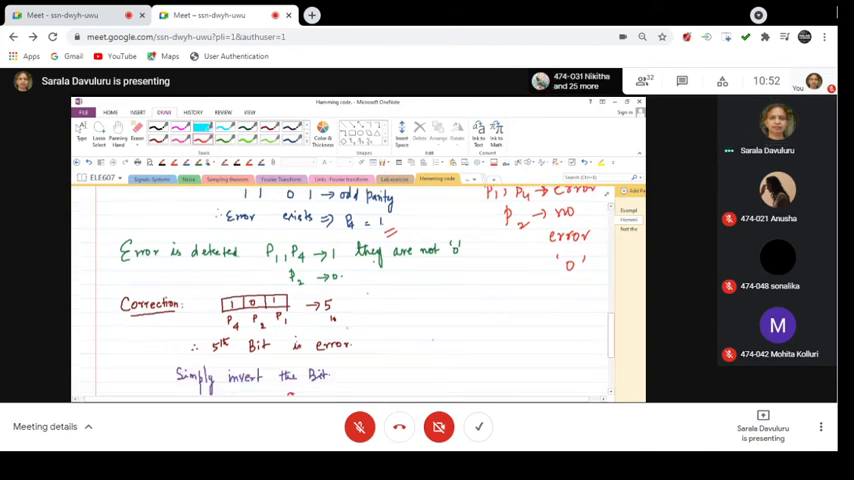